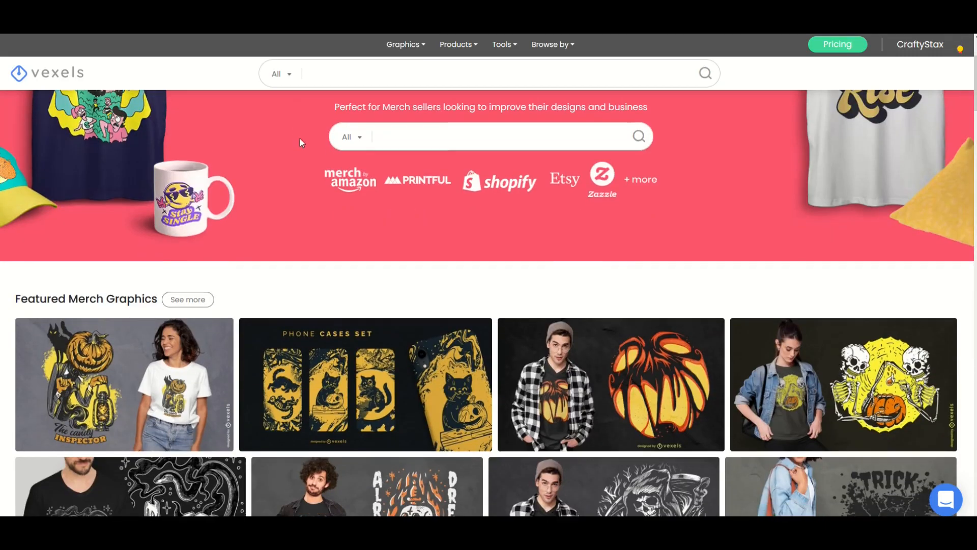
- Choose PNGs & SVGs under Graphics and browse down to the Sleepy Hollow line art design
scroll("down", 3)
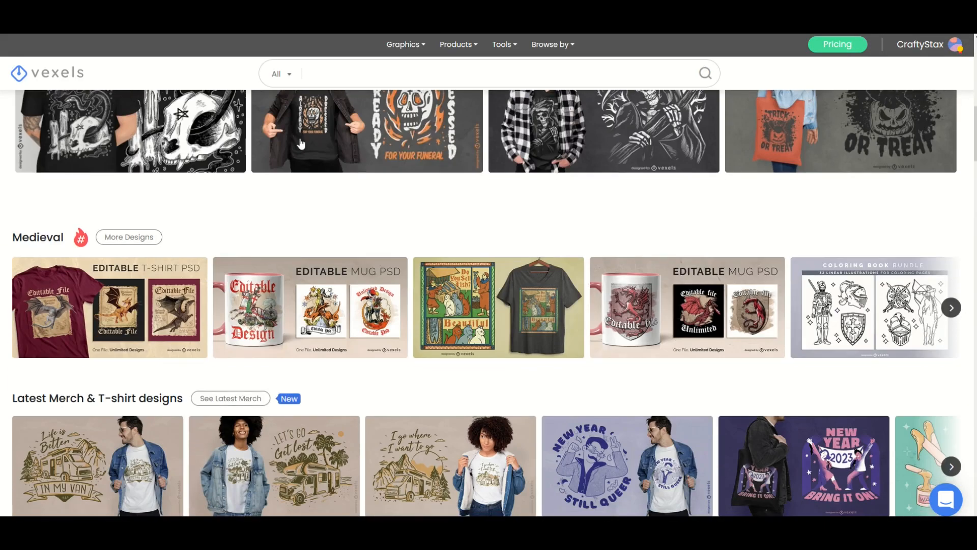
scroll("down", 3)
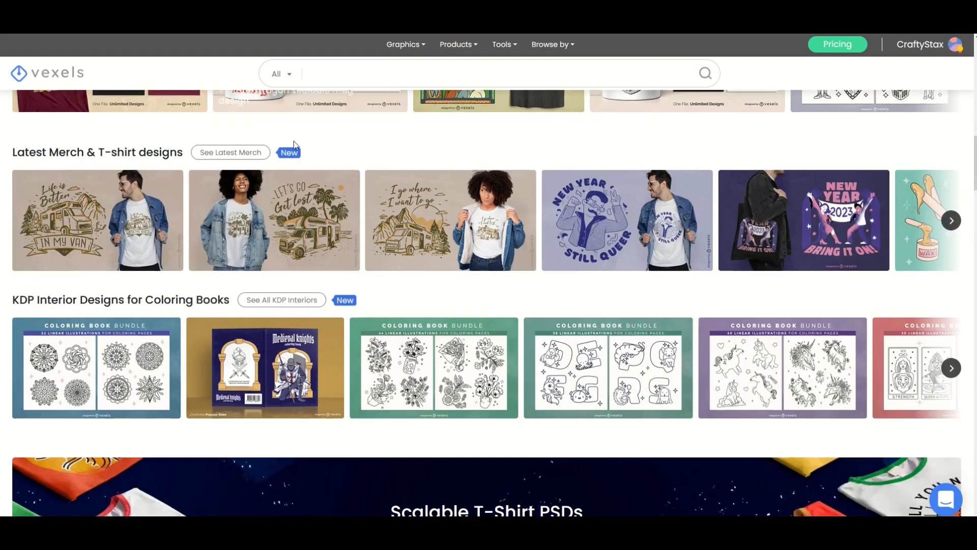
scroll("down", 3)
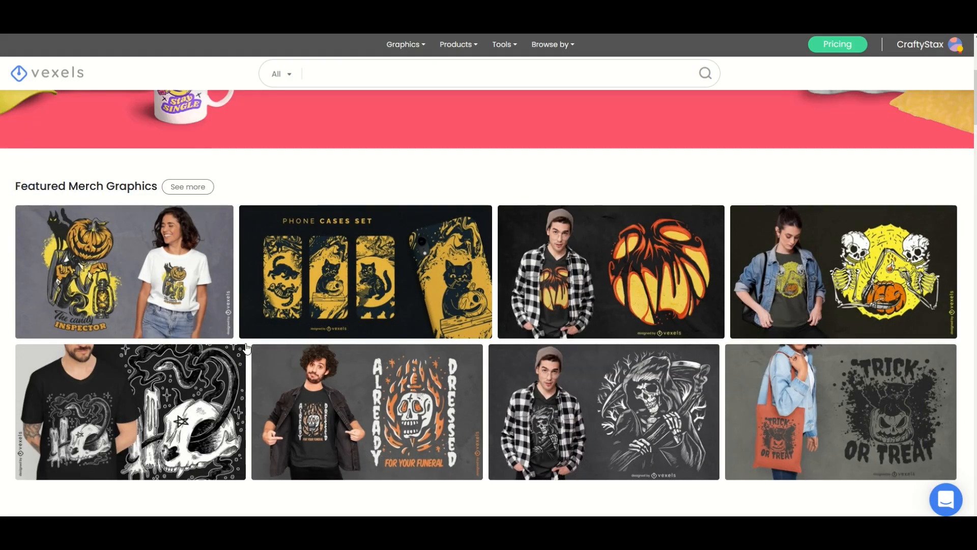
scroll("up", 3)
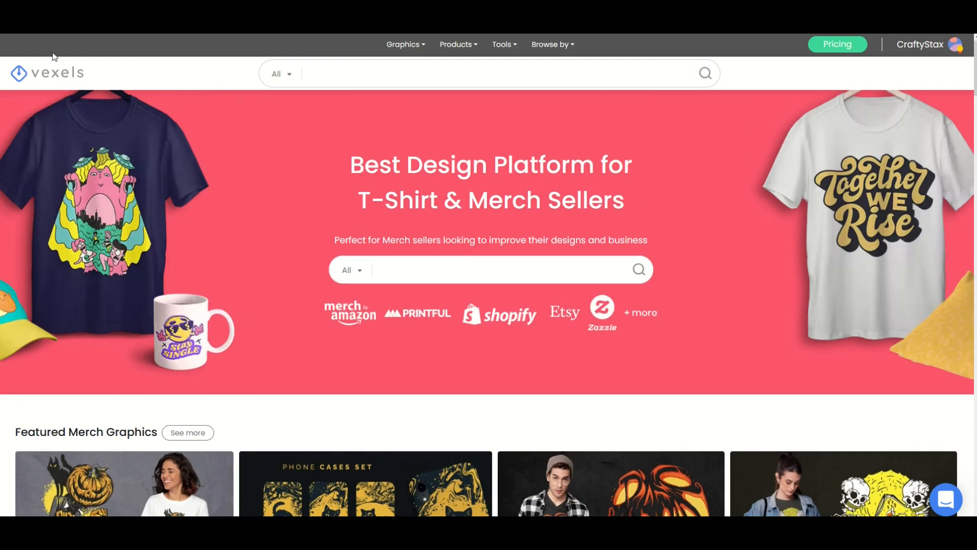
left_click(403, 44)
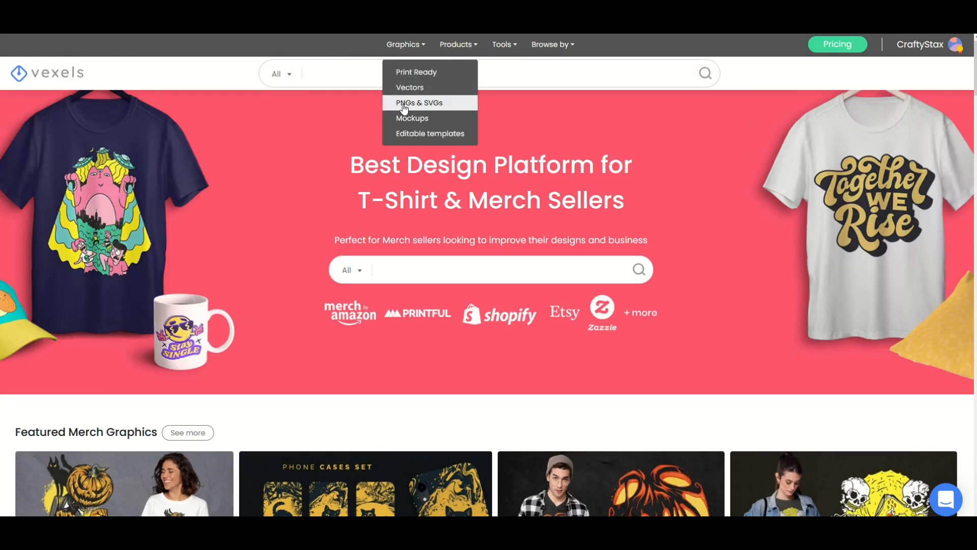
mouse_move(420, 103)
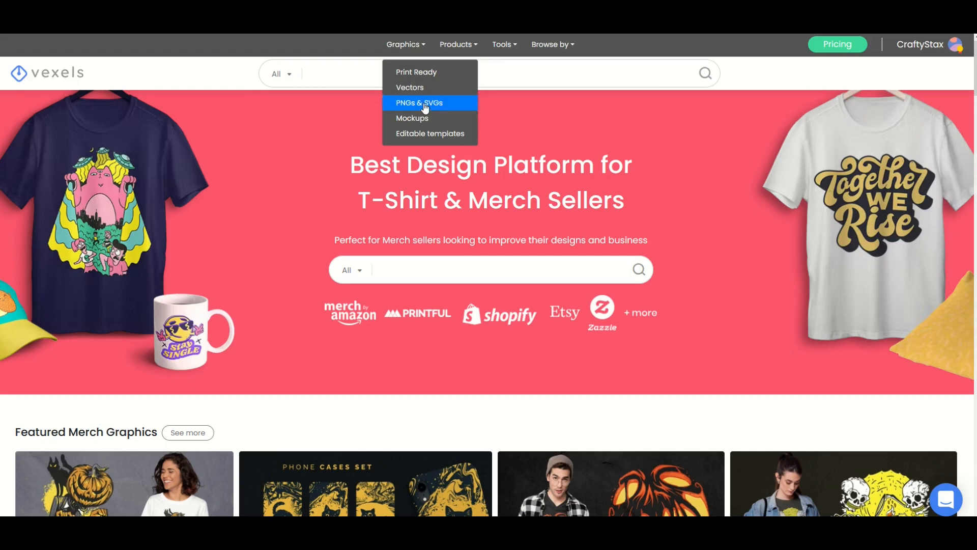
left_click(419, 103)
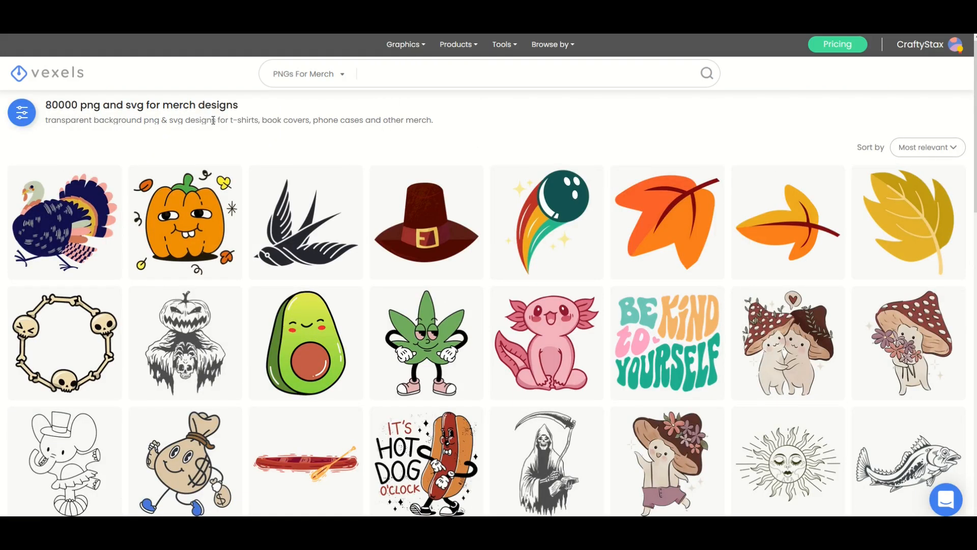
mouse_move(174, 154)
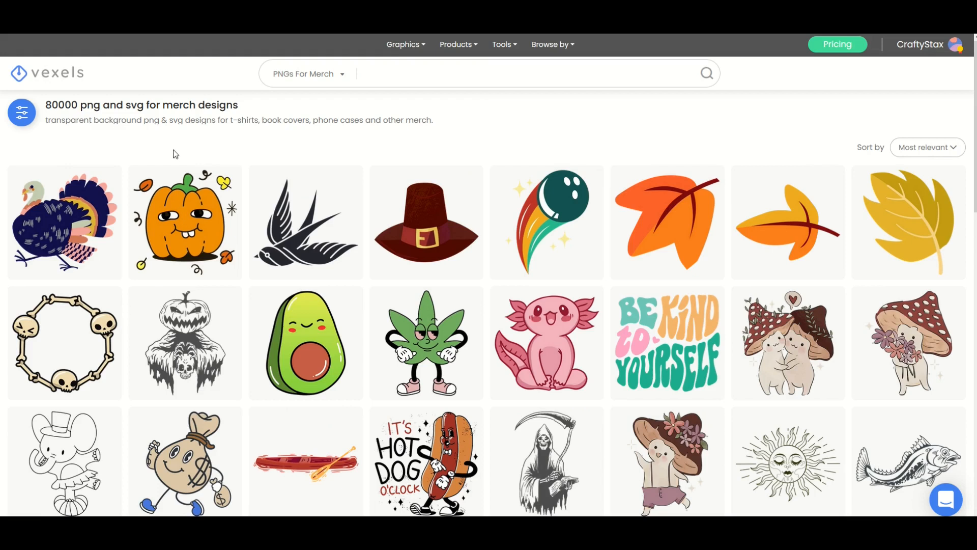
mouse_move(239, 150)
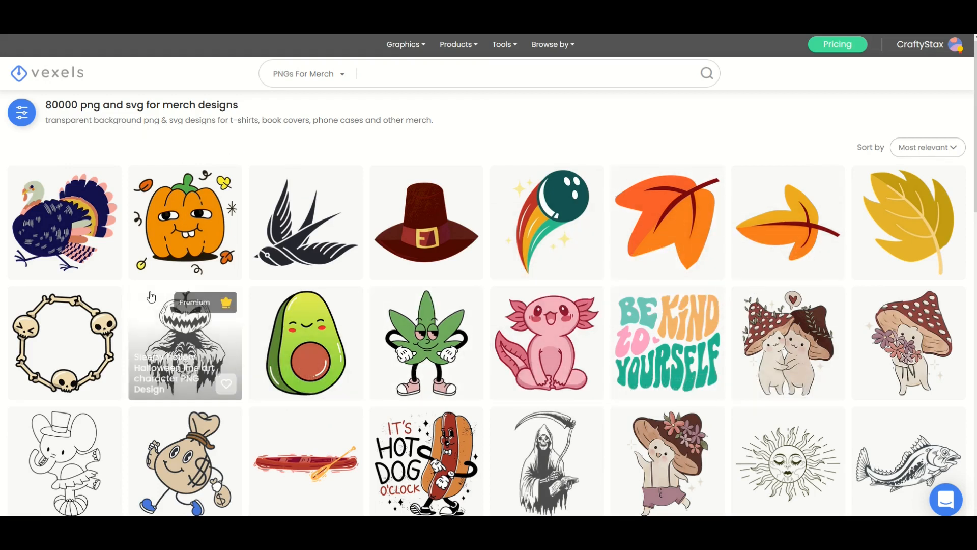
mouse_move(384, 162)
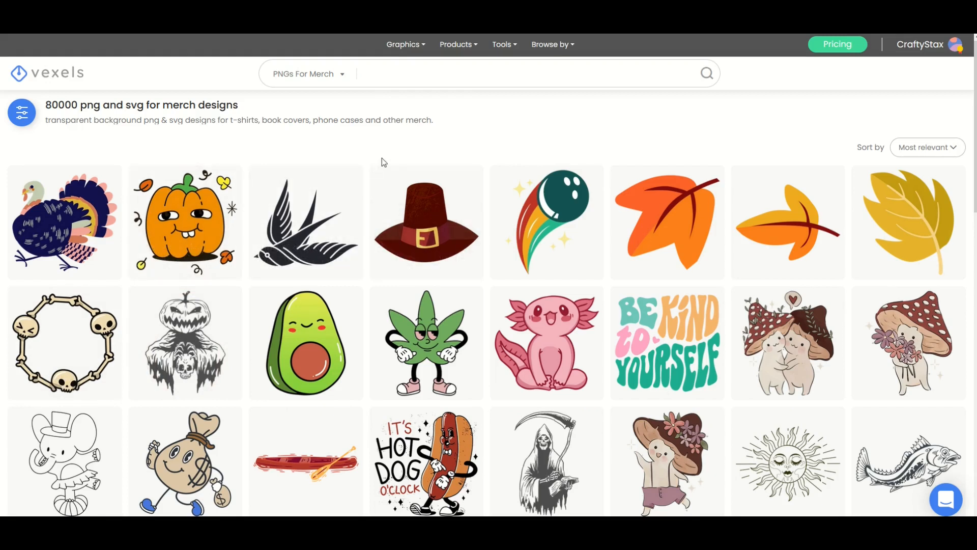
mouse_move(364, 296)
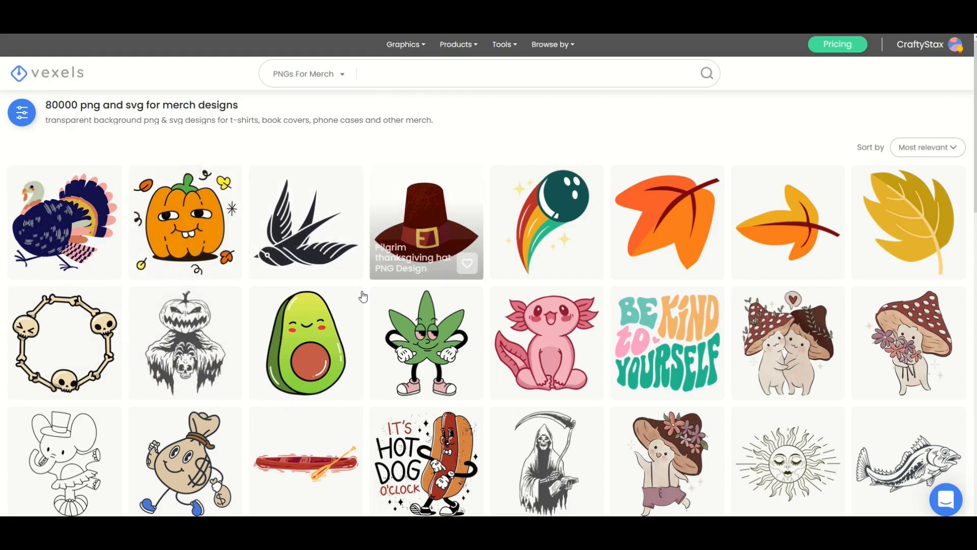
scroll("down", 3)
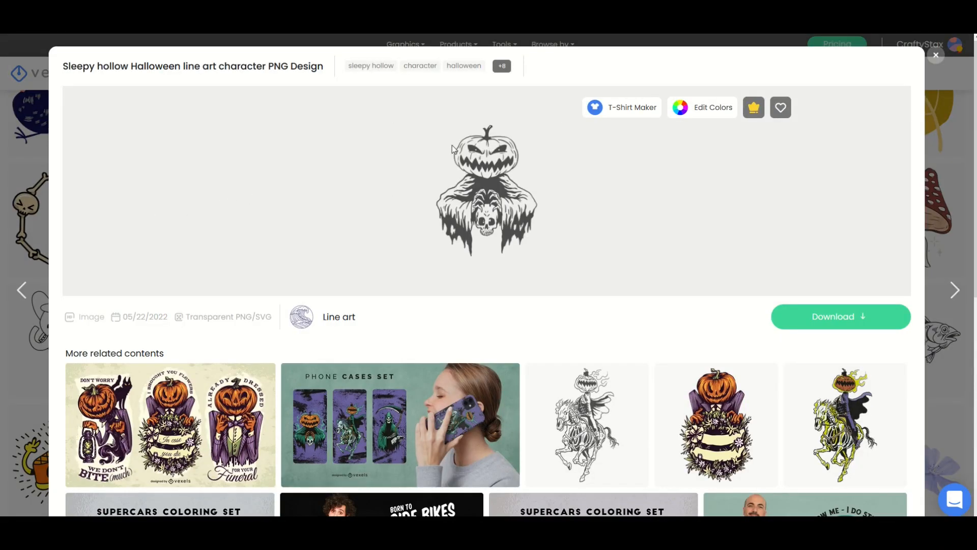
mouse_move(695, 139)
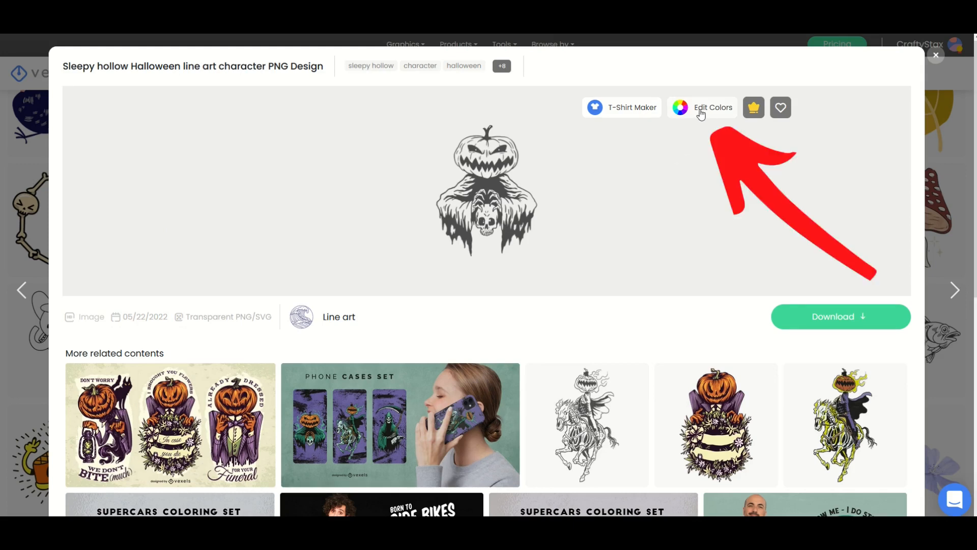
- Start Edit Colors on the Sleepy Hollow line art, showing its single grey swatch
left_click(713, 107)
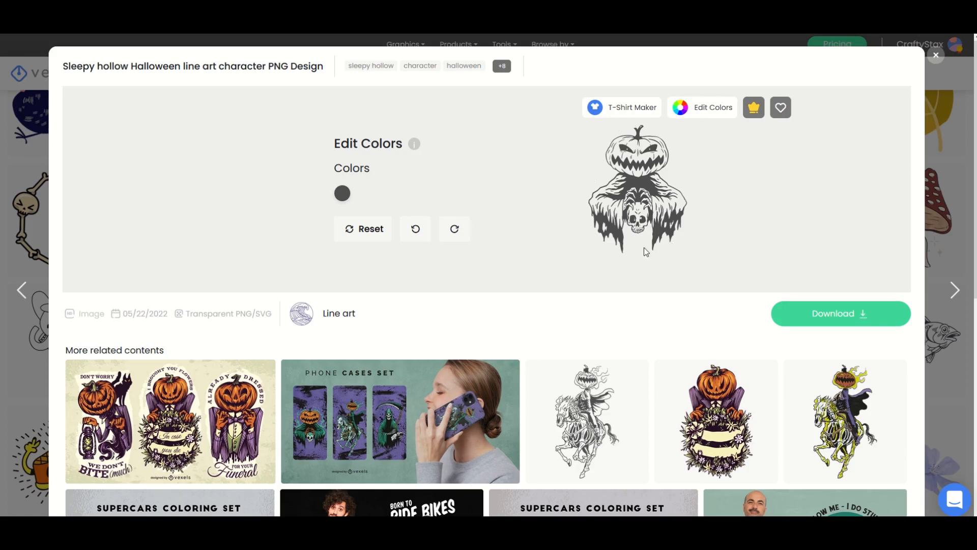
- Recolour the grey line art swatch to blue after trying bright green and magenta
left_click(342, 193)
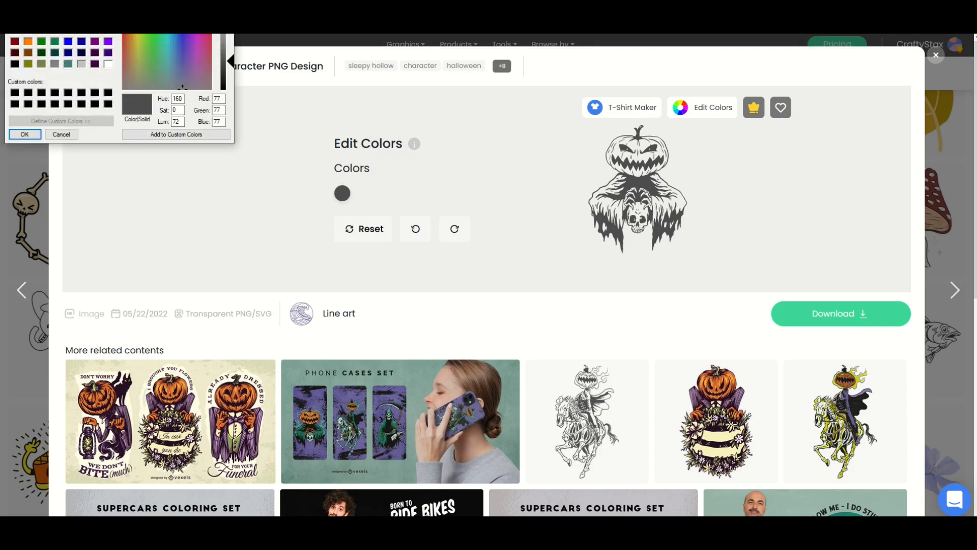
left_click(98, 118)
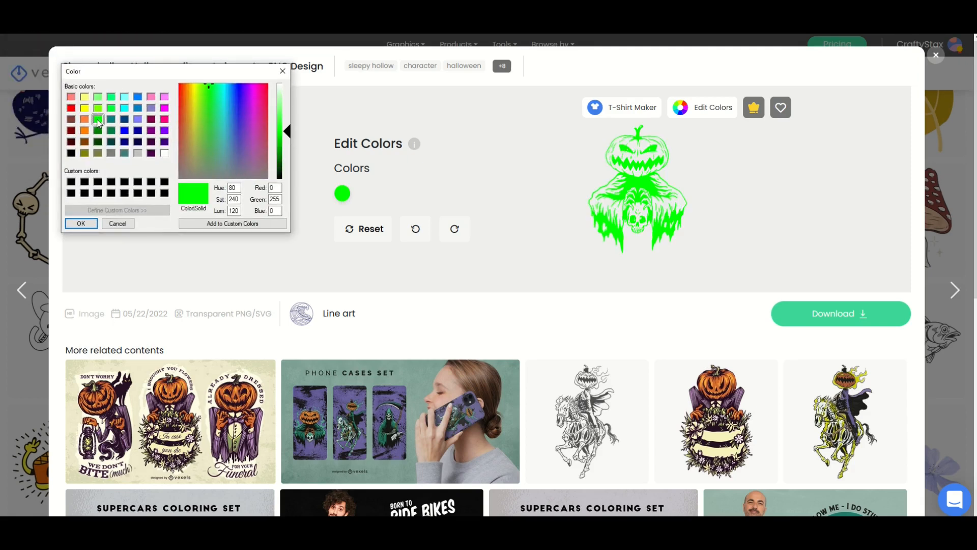
left_click(165, 108)
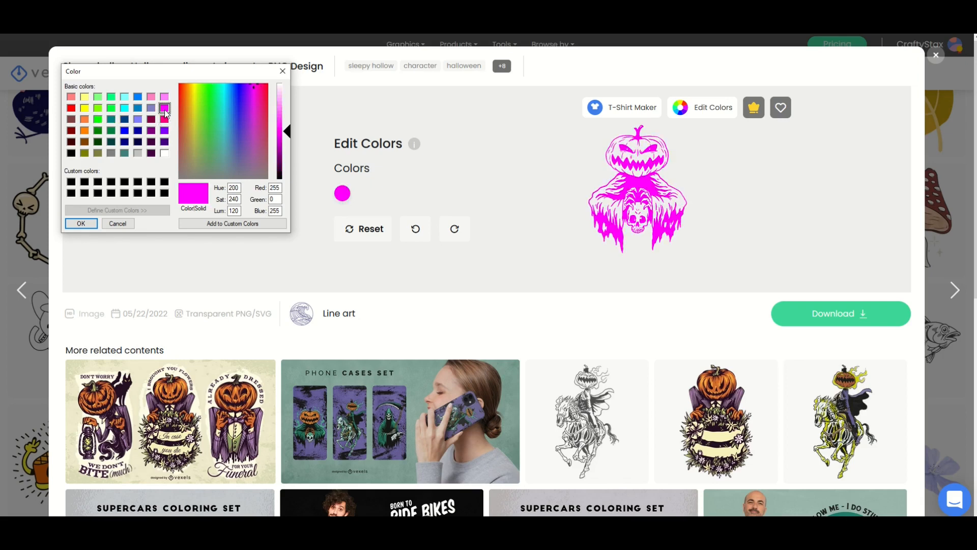
left_click(136, 97)
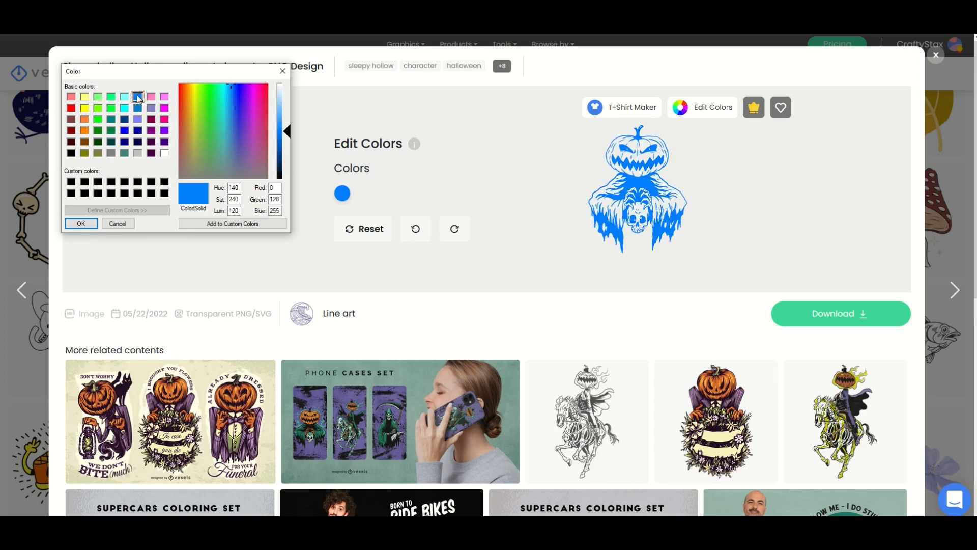
left_click(118, 224)
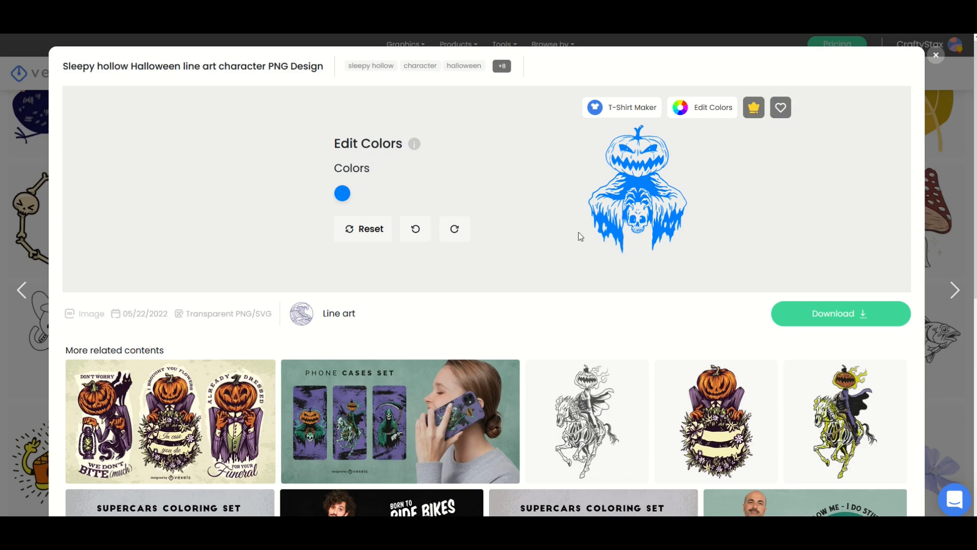
mouse_move(621, 257)
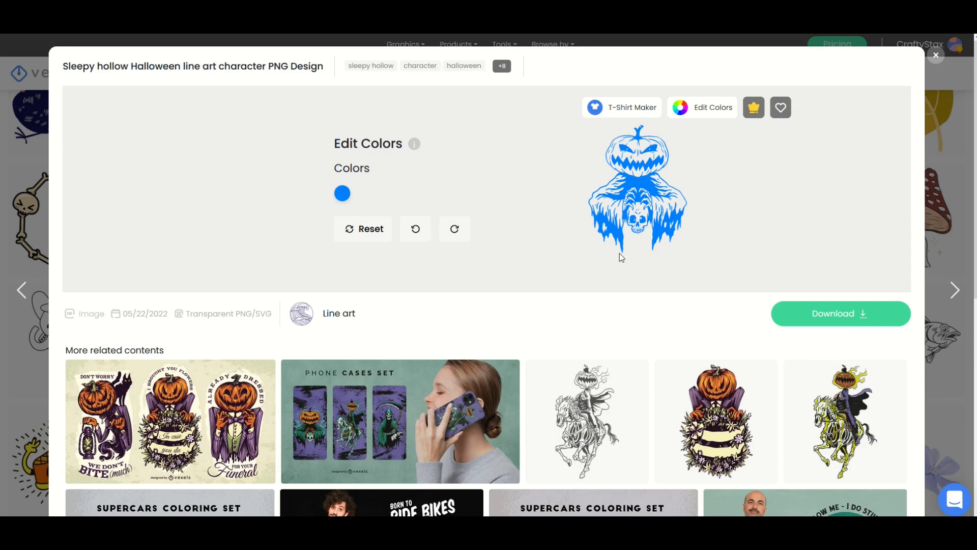
mouse_move(840, 314)
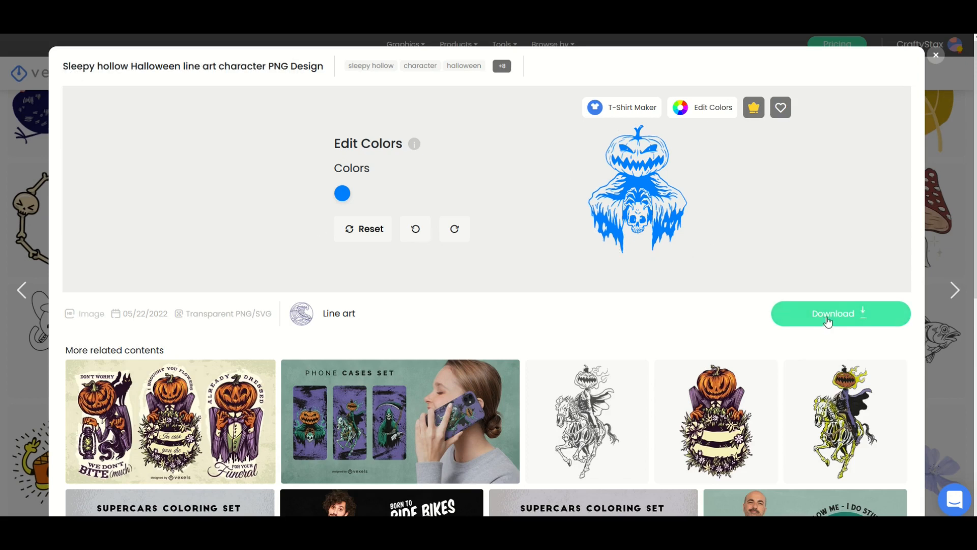
mouse_move(756, 265)
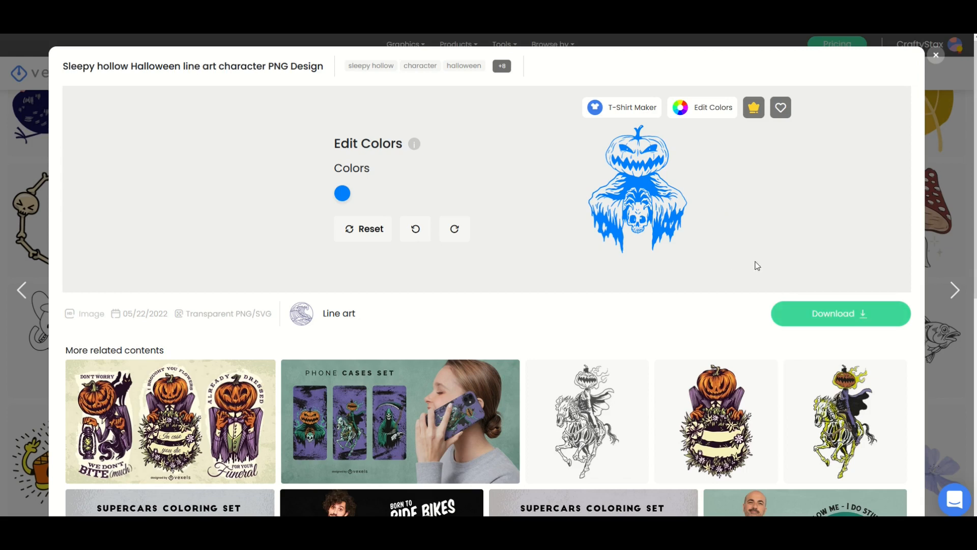
mouse_move(766, 299)
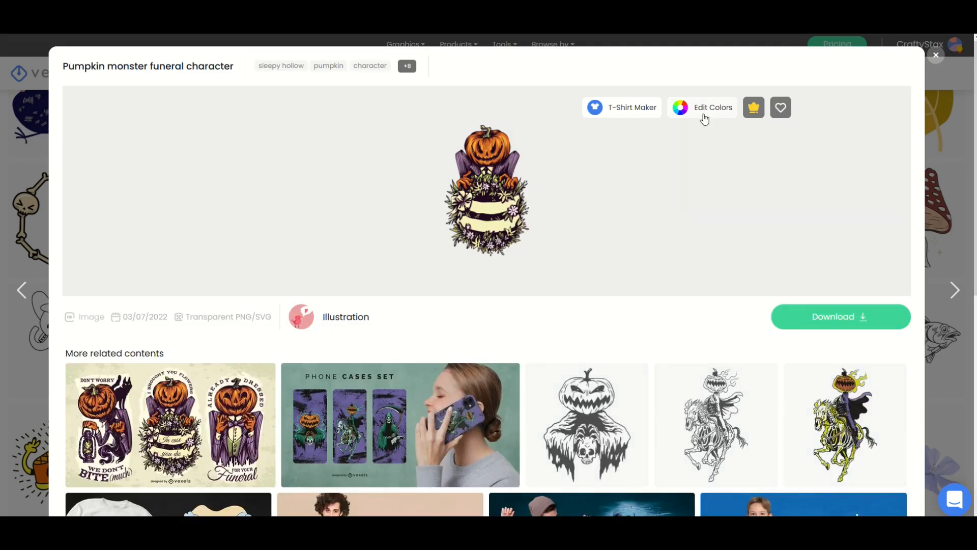
- Show Edit Colors for the Pumpkin monster funeral character with its full colour list
left_click(713, 107)
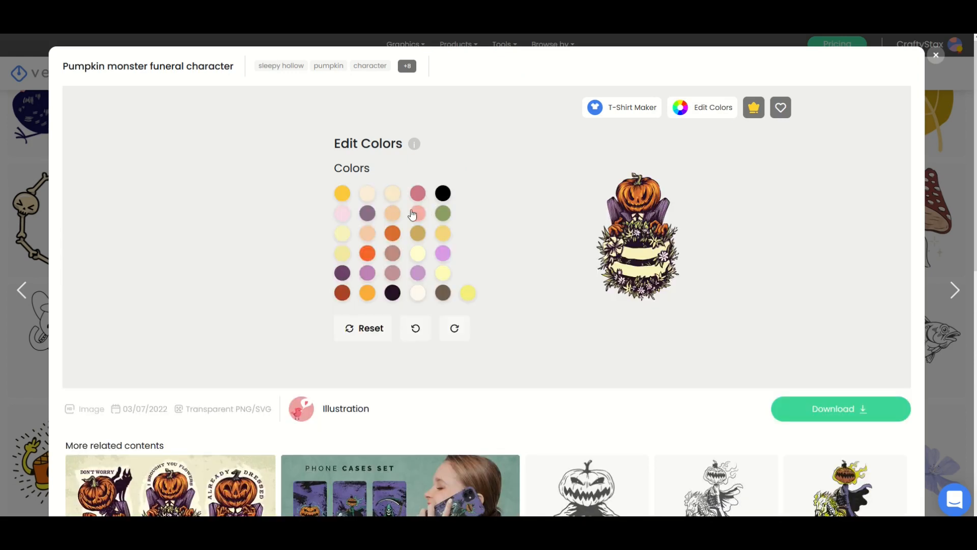
mouse_move(415, 214)
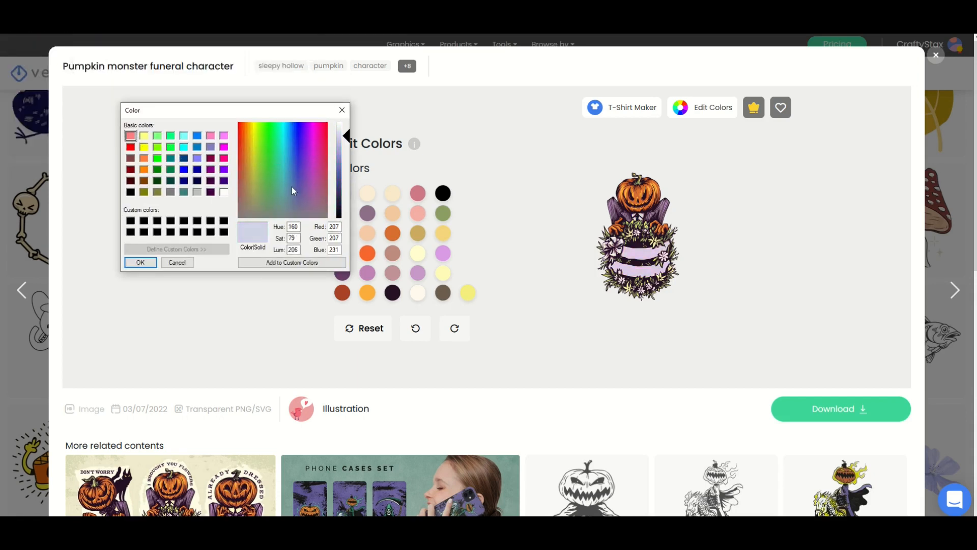
- Make the pumpkin monster's banner red and change its black parts to dark purple
left_click(324, 128)
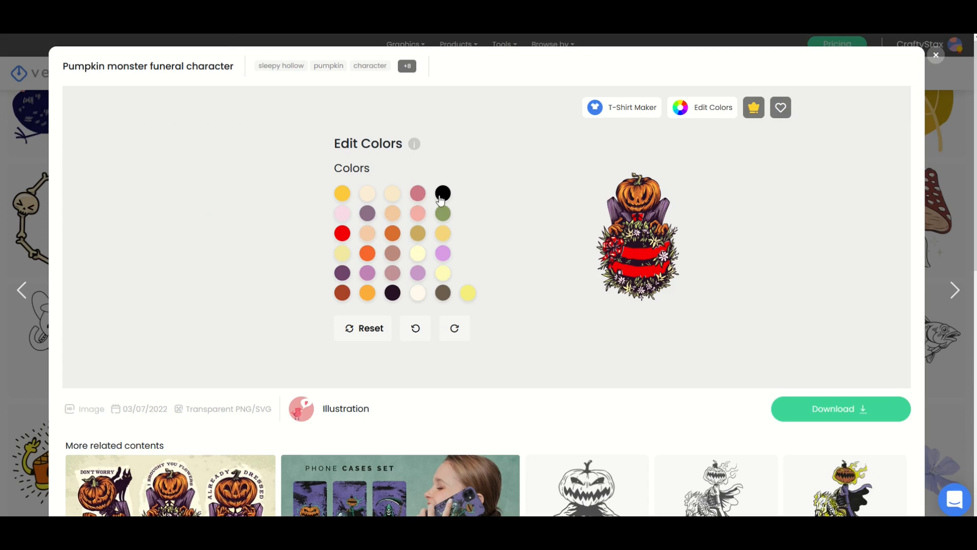
left_click(442, 194)
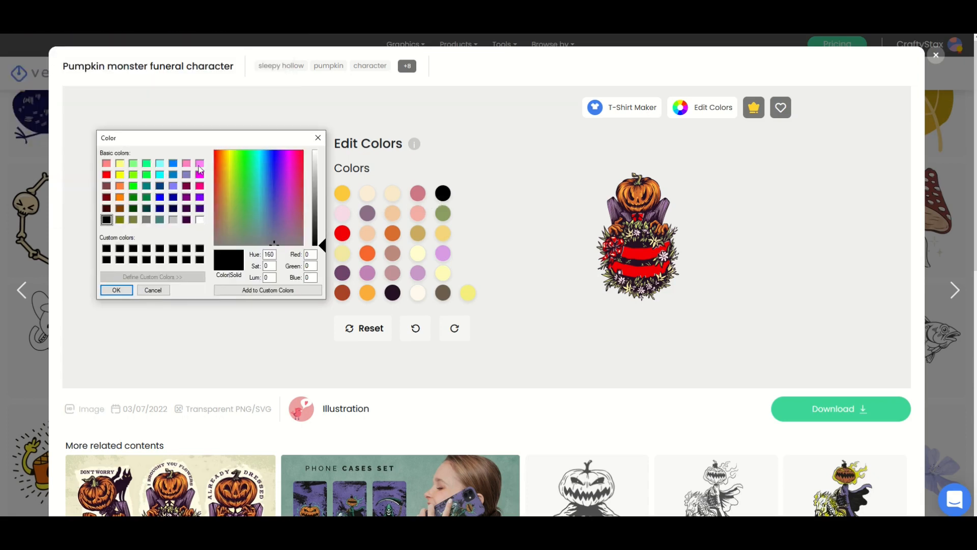
left_click(199, 163)
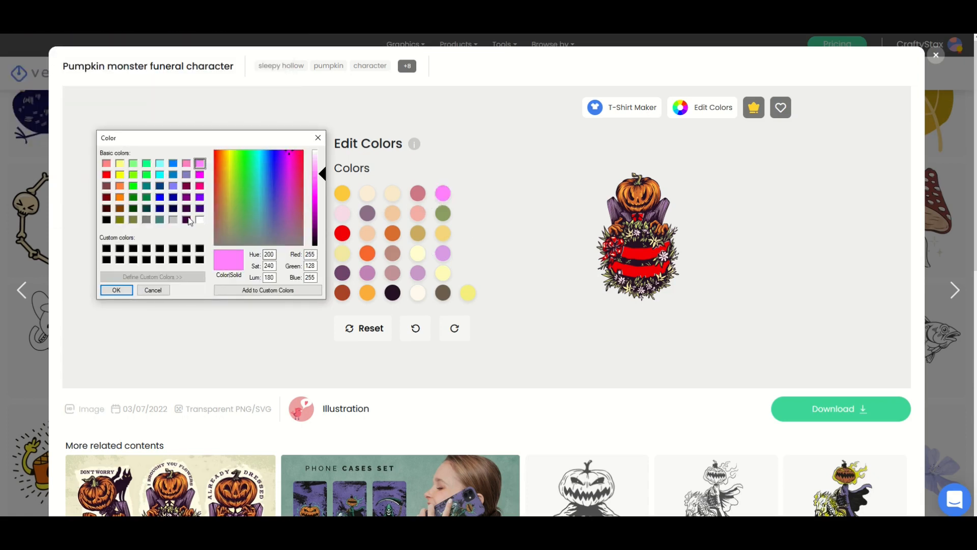
left_click(116, 290)
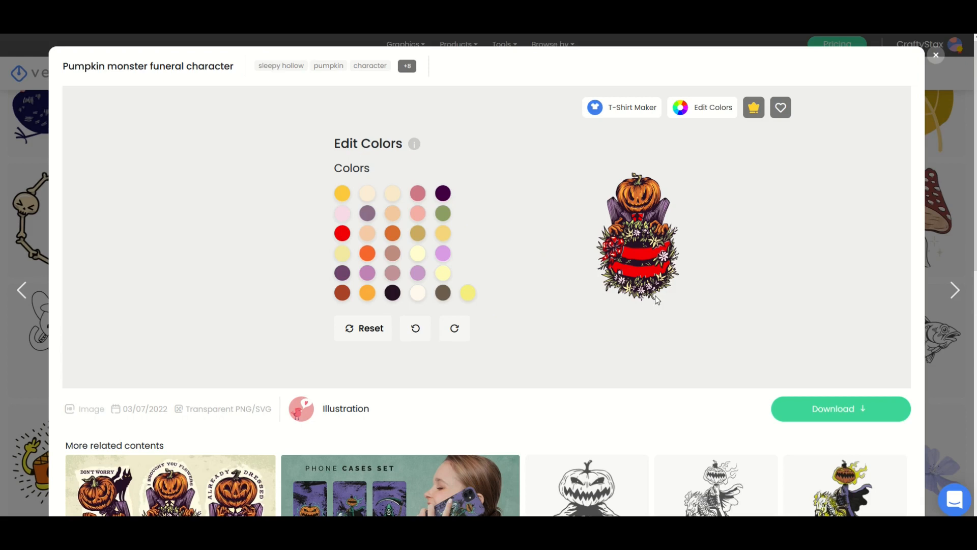
mouse_move(578, 273)
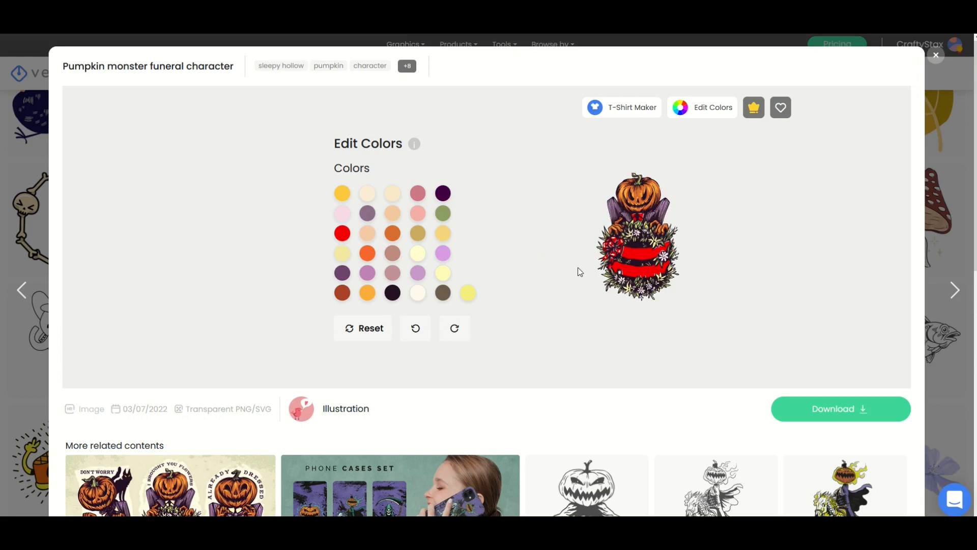
mouse_move(650, 81)
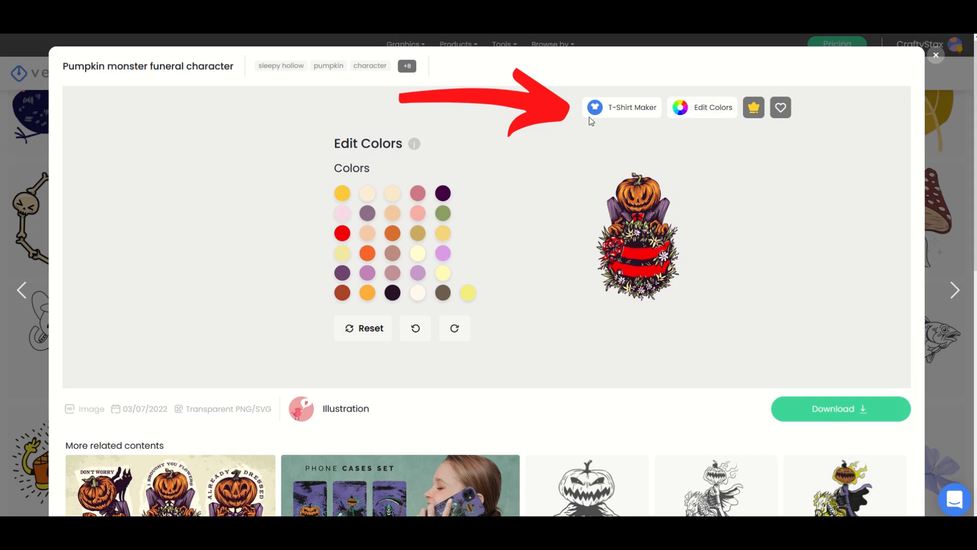
- Send the pumpkin design to the T-Shirt Maker and drag it to the centre of the white shirt's chest
left_click(621, 107)
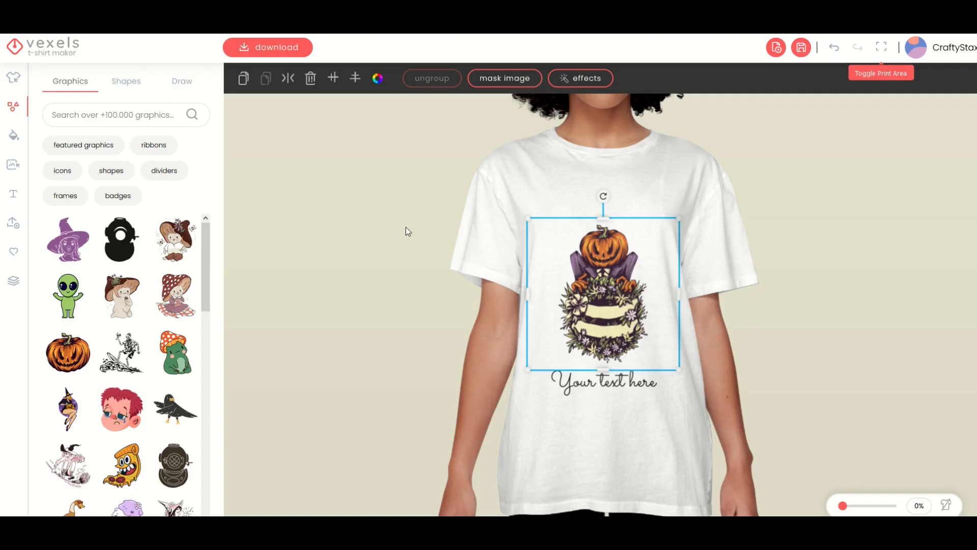
mouse_move(561, 201)
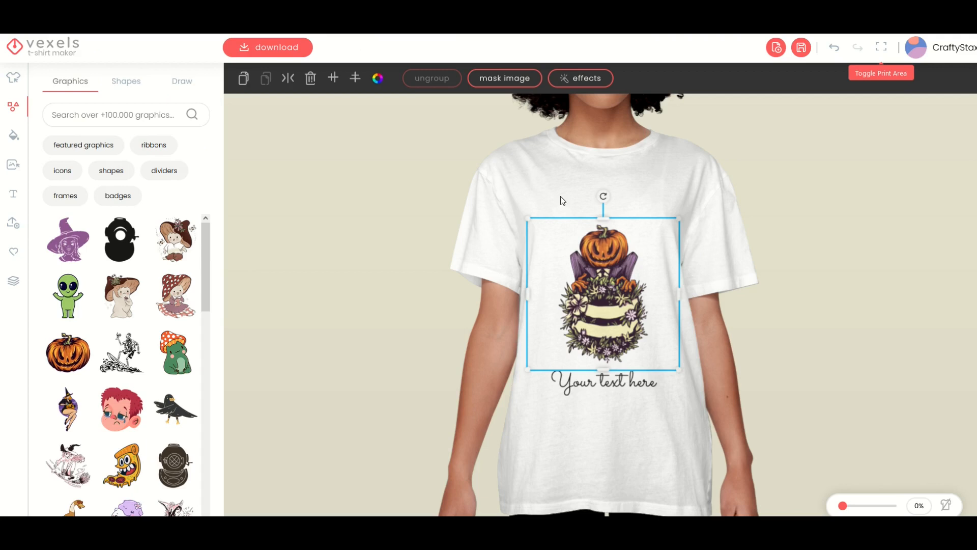
mouse_move(641, 324)
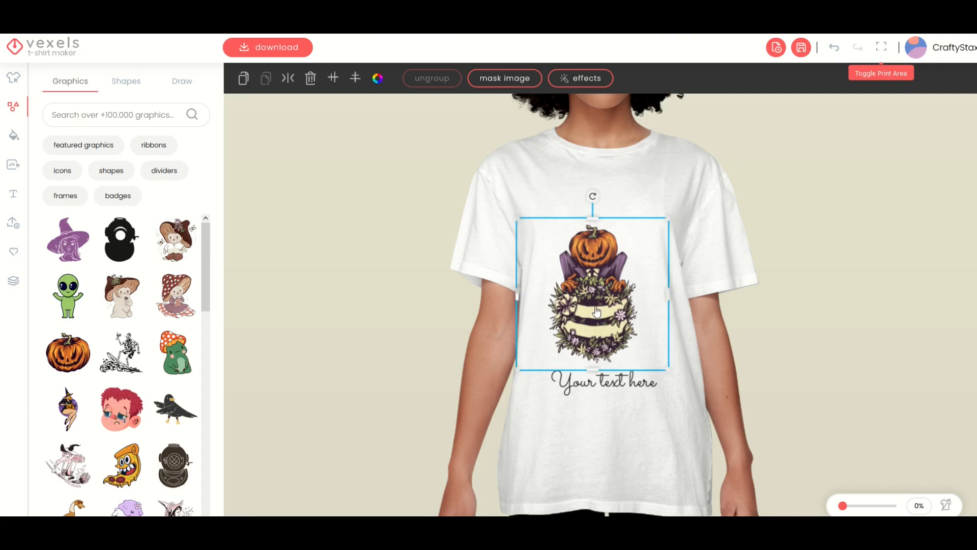
left_click_drag(595, 312, 604, 371)
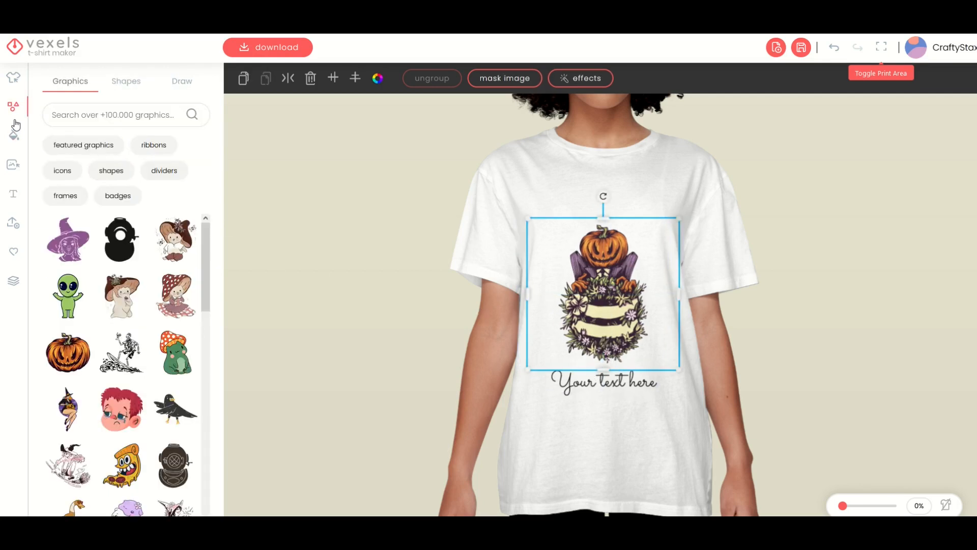
- Recolour the design with orange-purple, teal-red-yellow and shuffled blue palettes, then delete the graphic
left_click(13, 135)
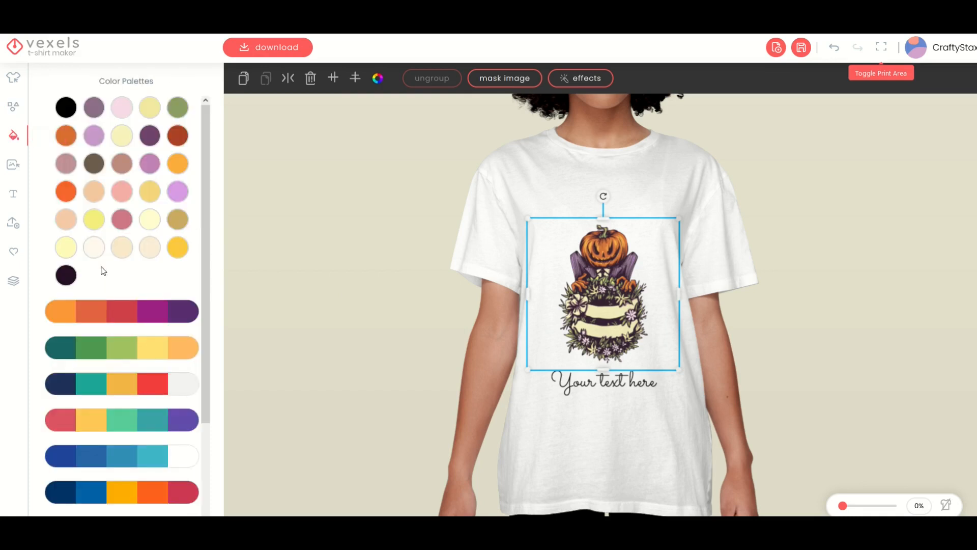
left_click(125, 323)
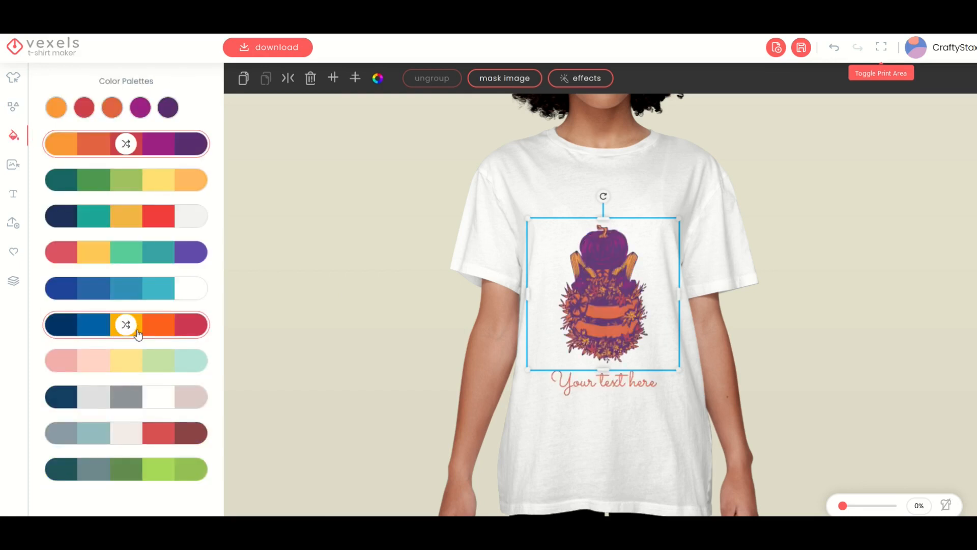
left_click(126, 288)
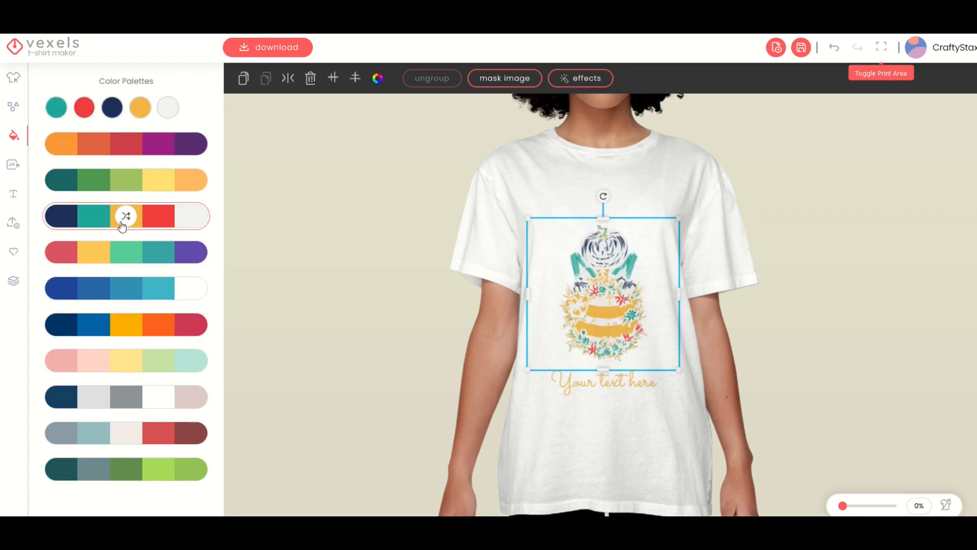
mouse_move(342, 282)
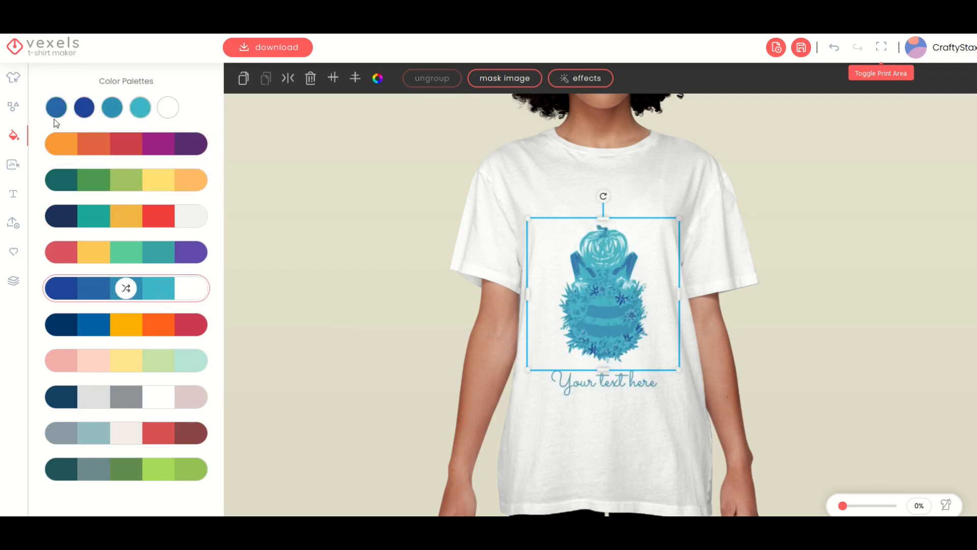
left_click(125, 287)
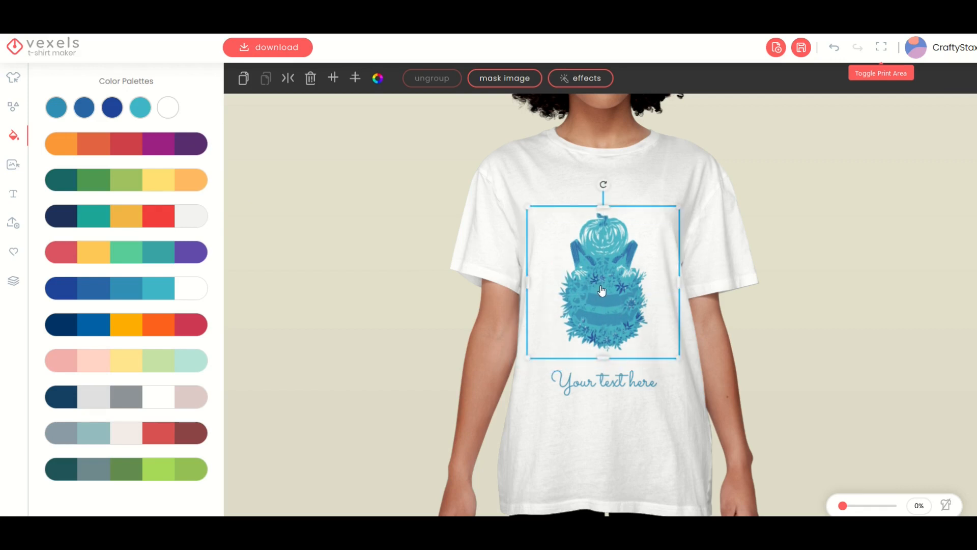
left_click(310, 78)
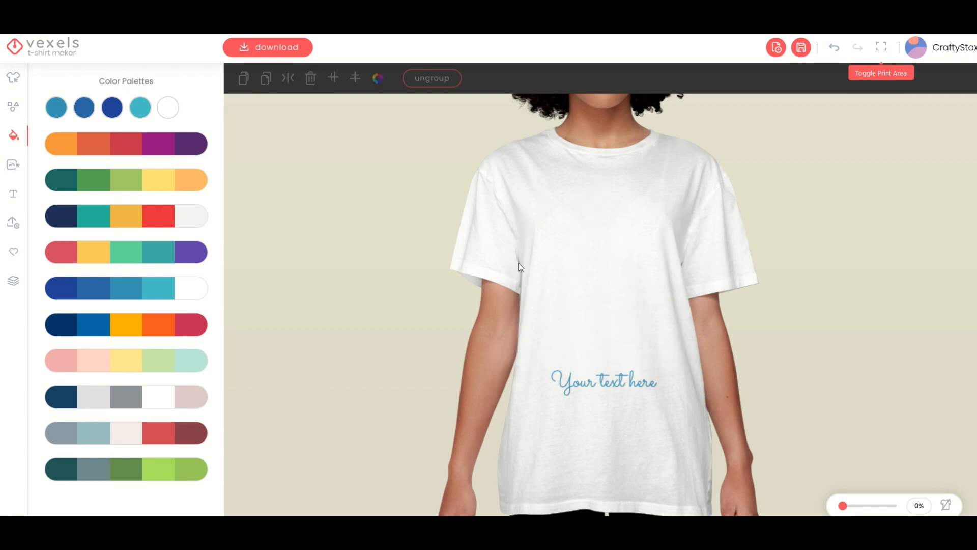
- Apply the Trick or Treat template from the Templates list onto a black T-shirt
left_click(13, 165)
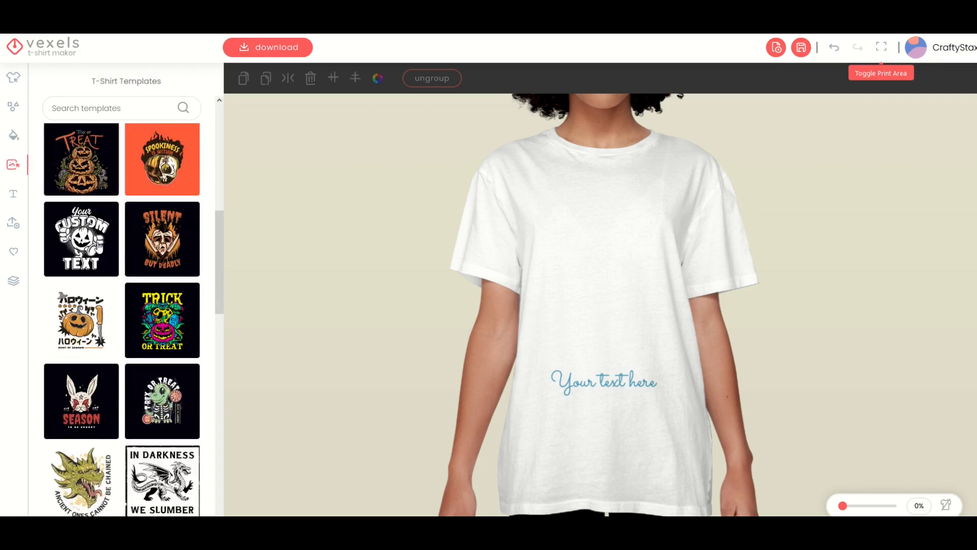
scroll("down", 3)
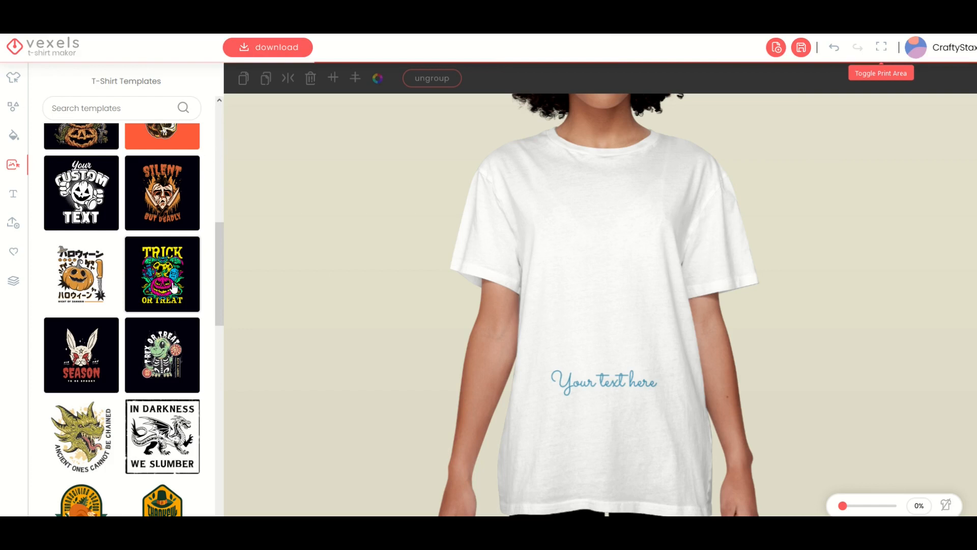
left_click(161, 274)
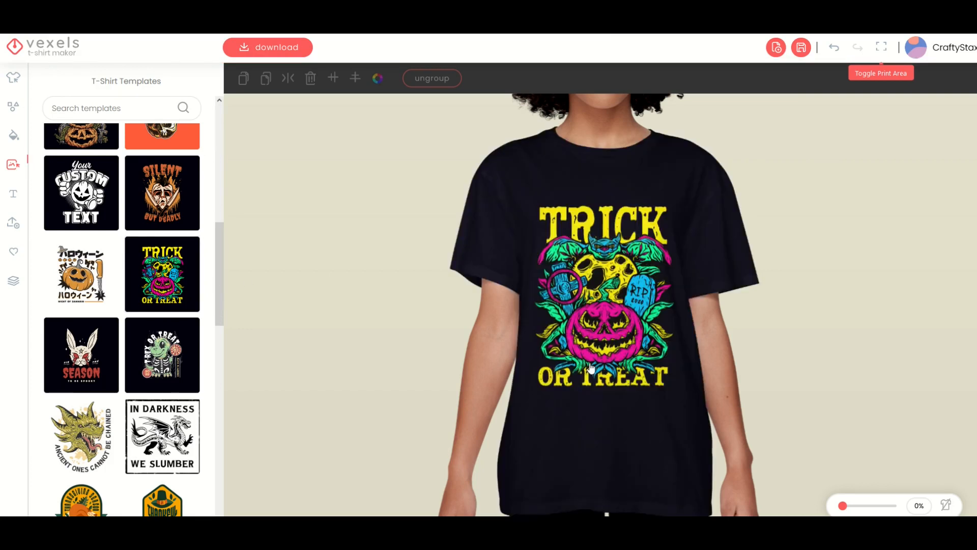
mouse_move(564, 346)
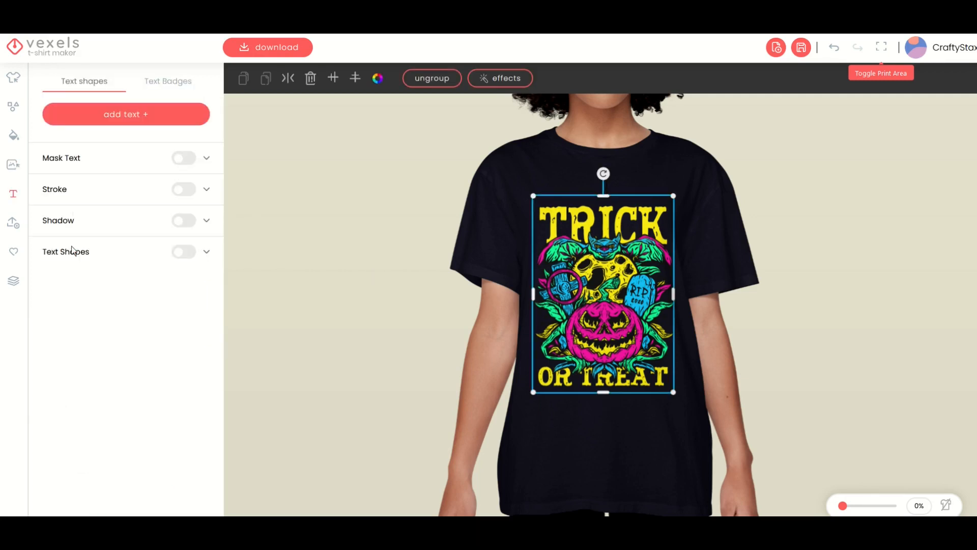
mouse_move(24, 200)
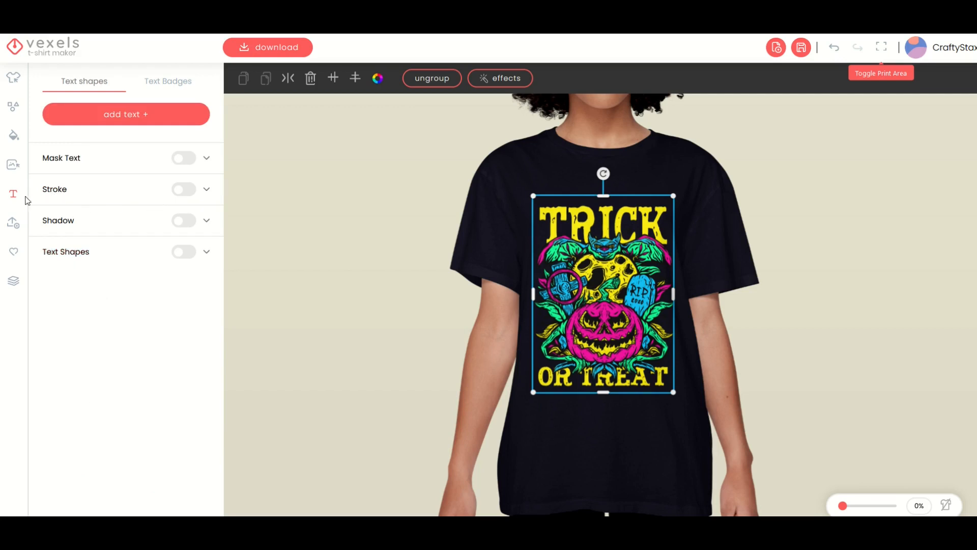
mouse_move(12, 165)
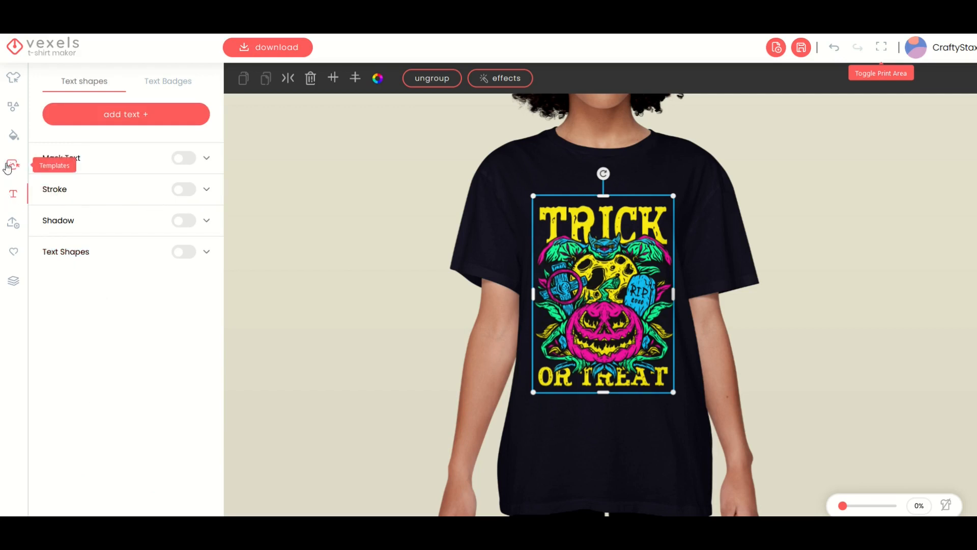
left_click(14, 135)
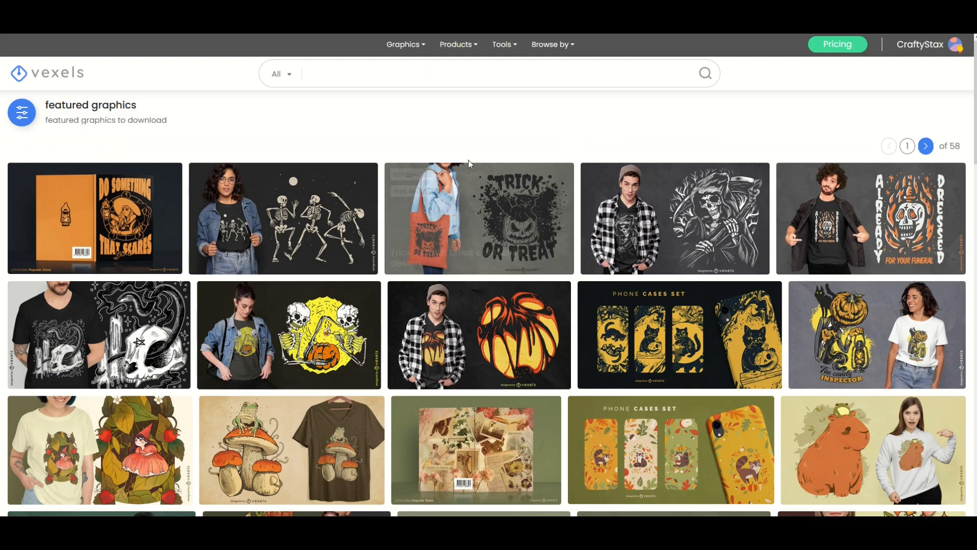
scroll("down", 3)
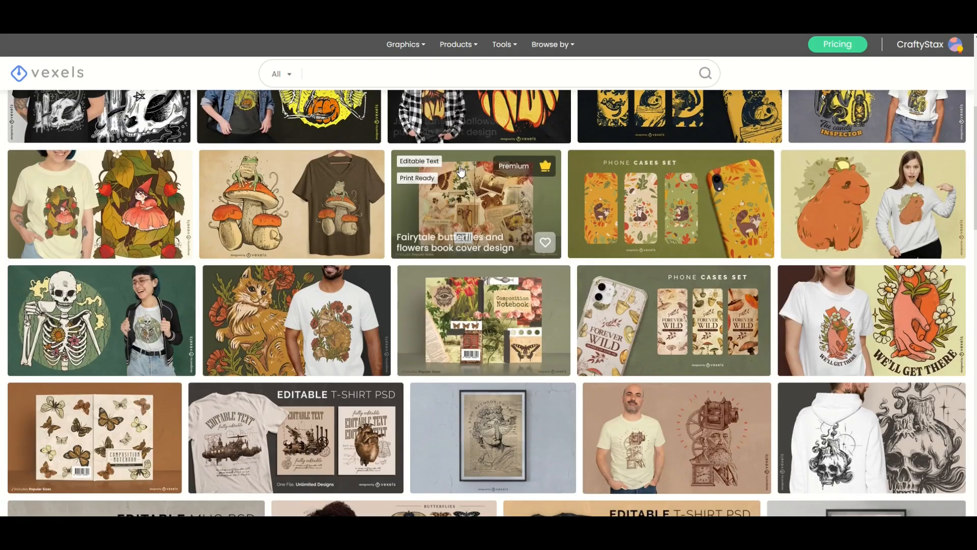
scroll("down", 3)
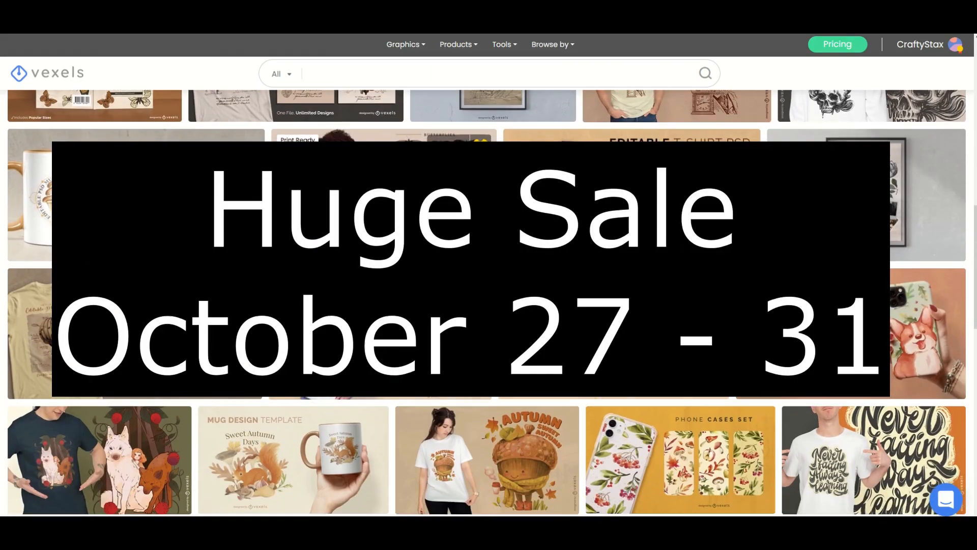
scroll("down", 3)
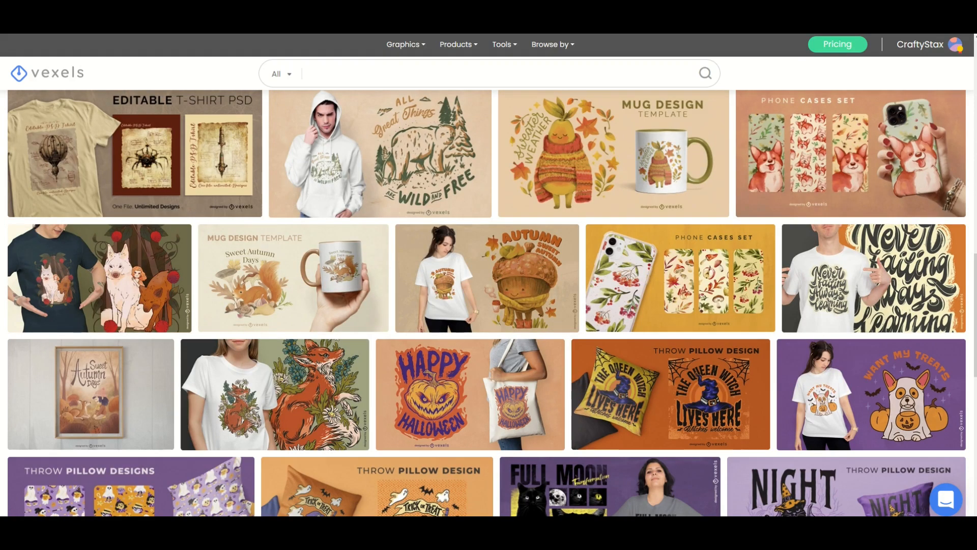
scroll("down", 3)
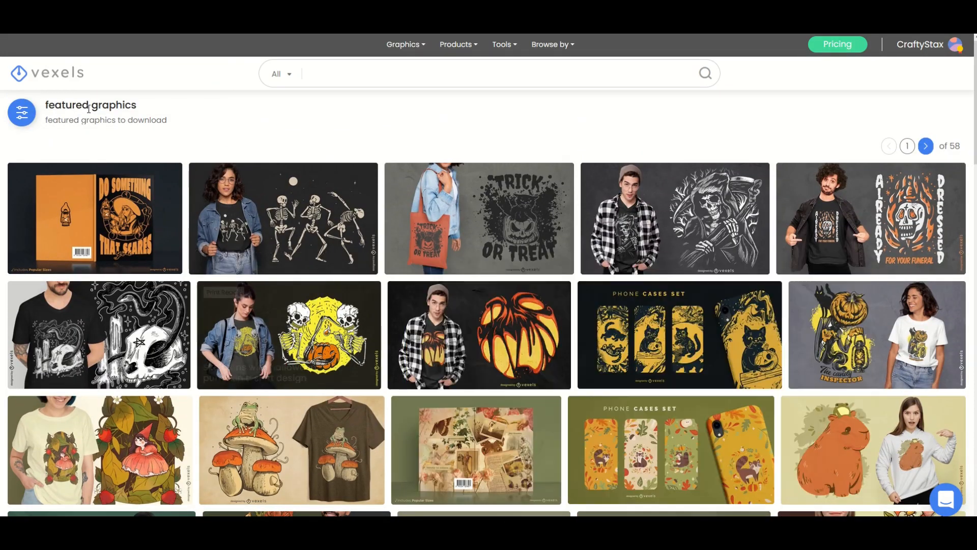
scroll("down", 3)
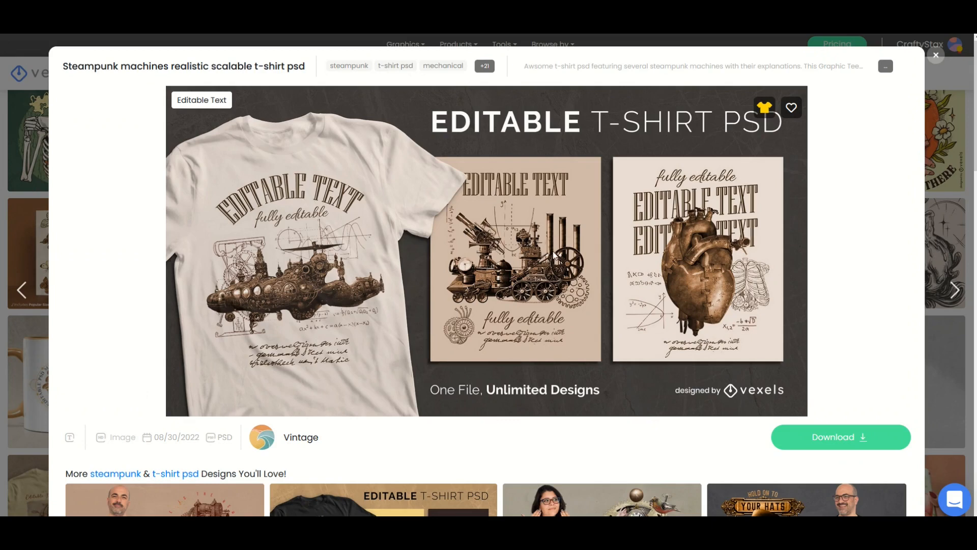
mouse_move(523, 300)
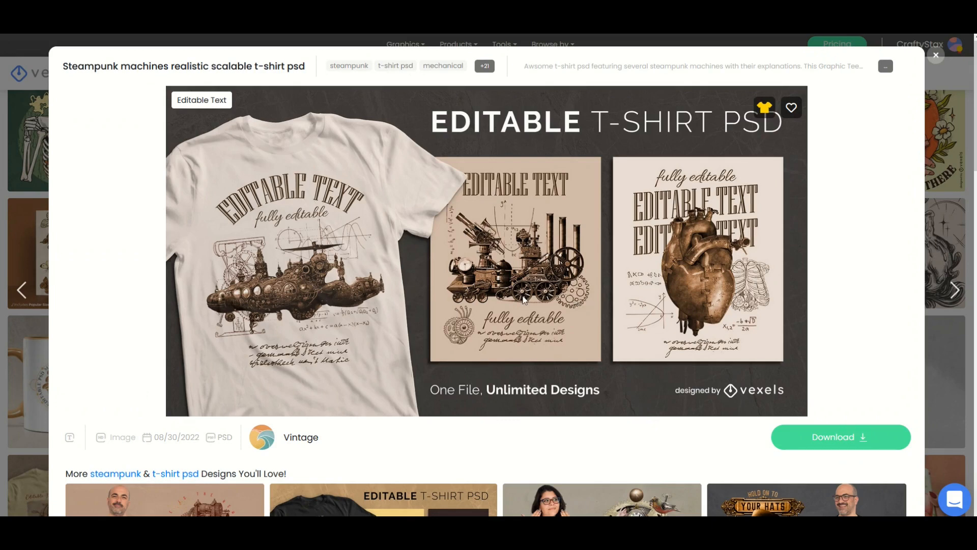